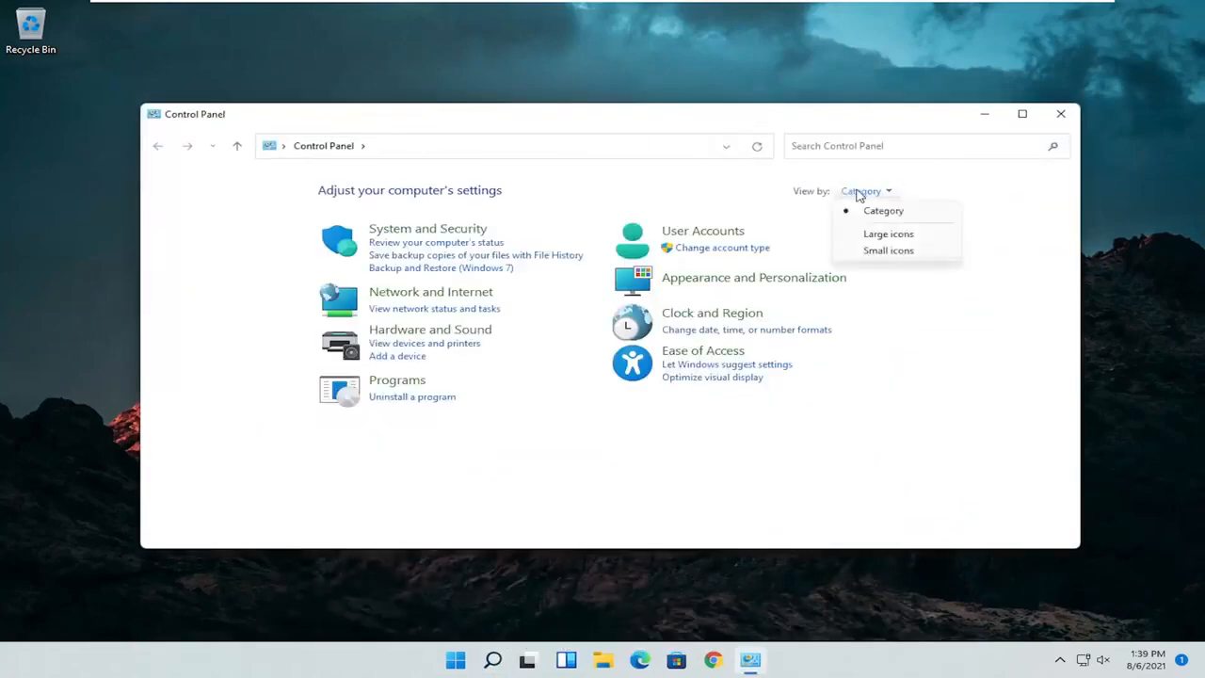
- Show all Control Panel items as large icons so Mouse is listed
{"action": "left_click", "coordinate": [888, 234]}
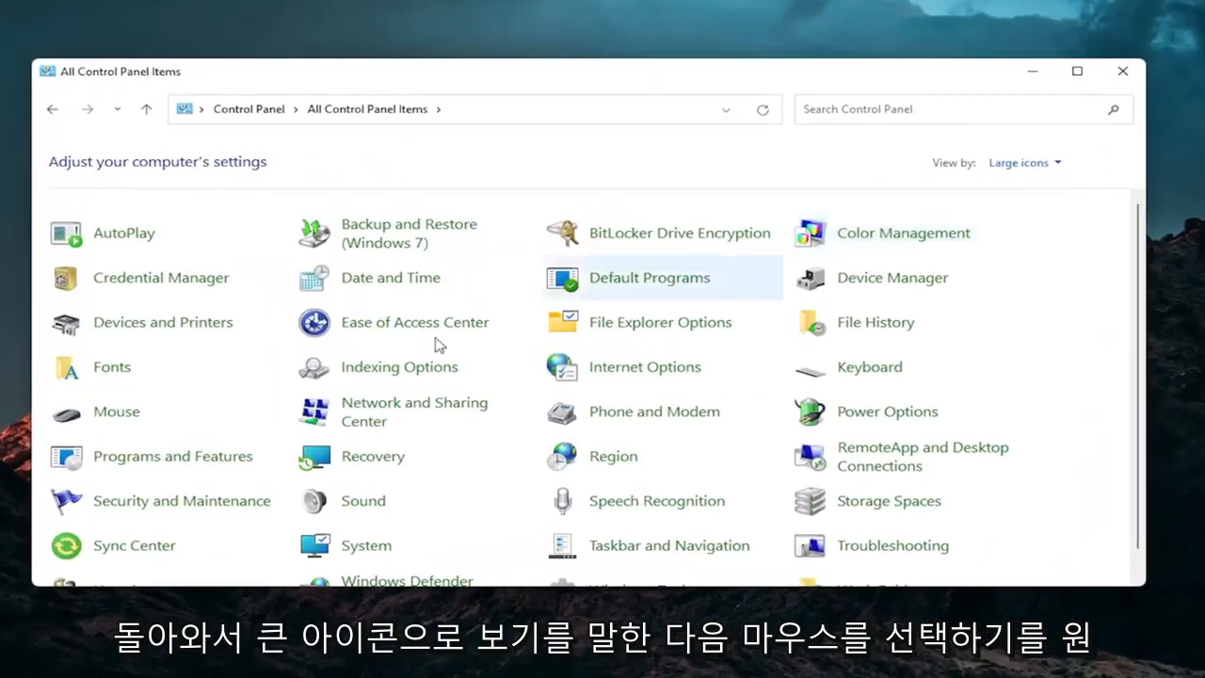
{"action": "mouse_move", "coordinate": [115, 420]}
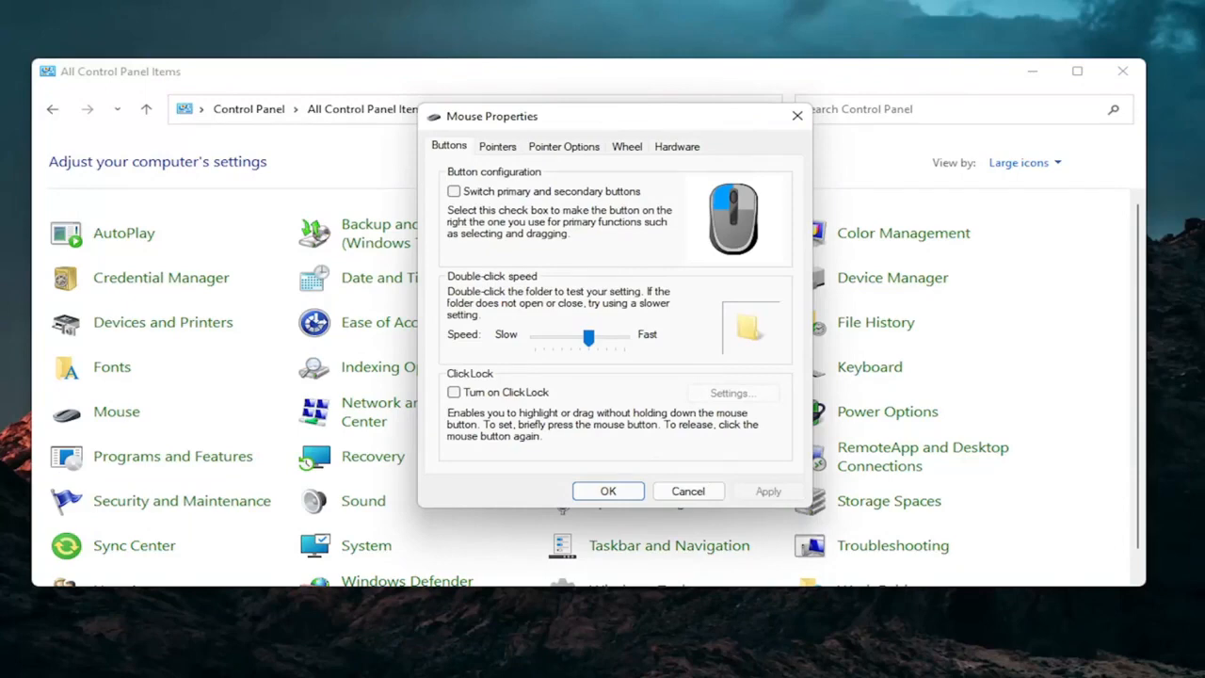
{"action": "mouse_move", "coordinate": [847, 192]}
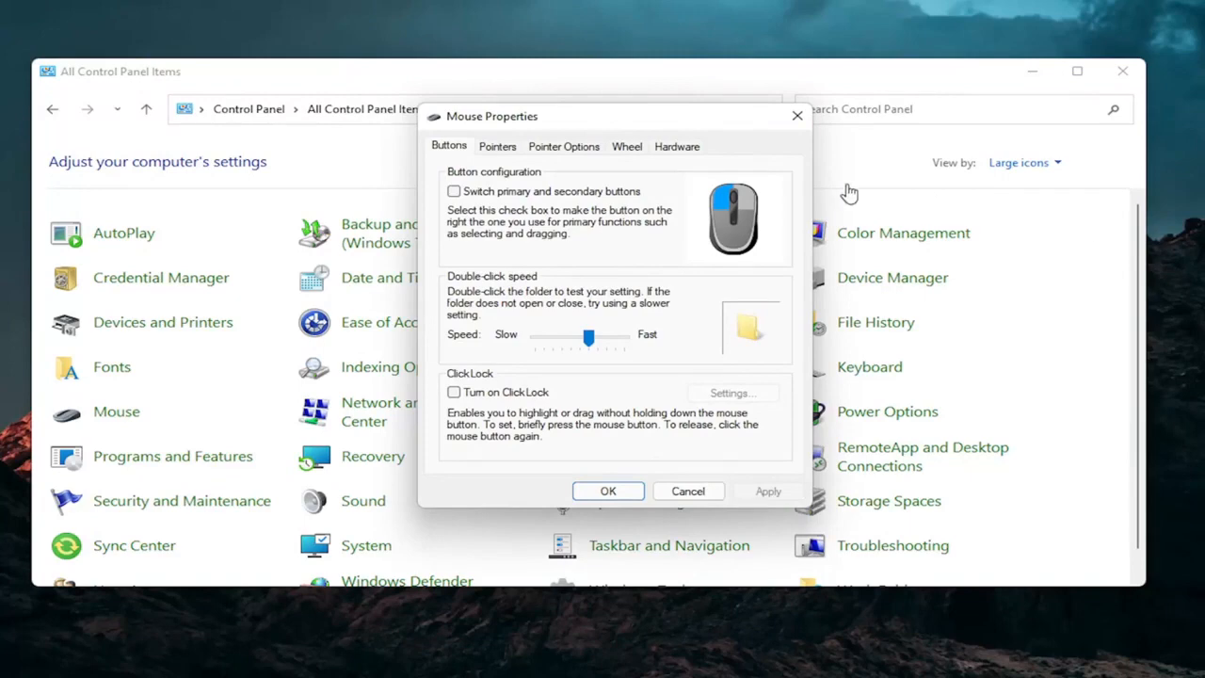
{"action": "mouse_move", "coordinate": [735, 150]}
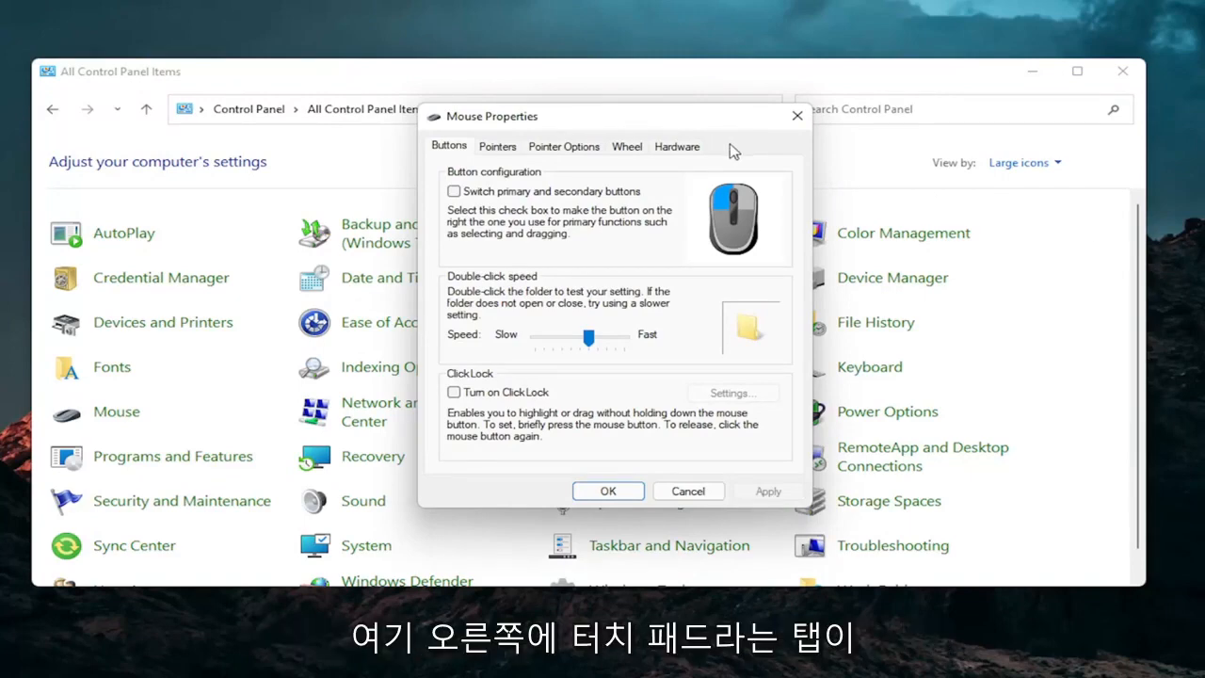
{"action": "mouse_move", "coordinate": [755, 154]}
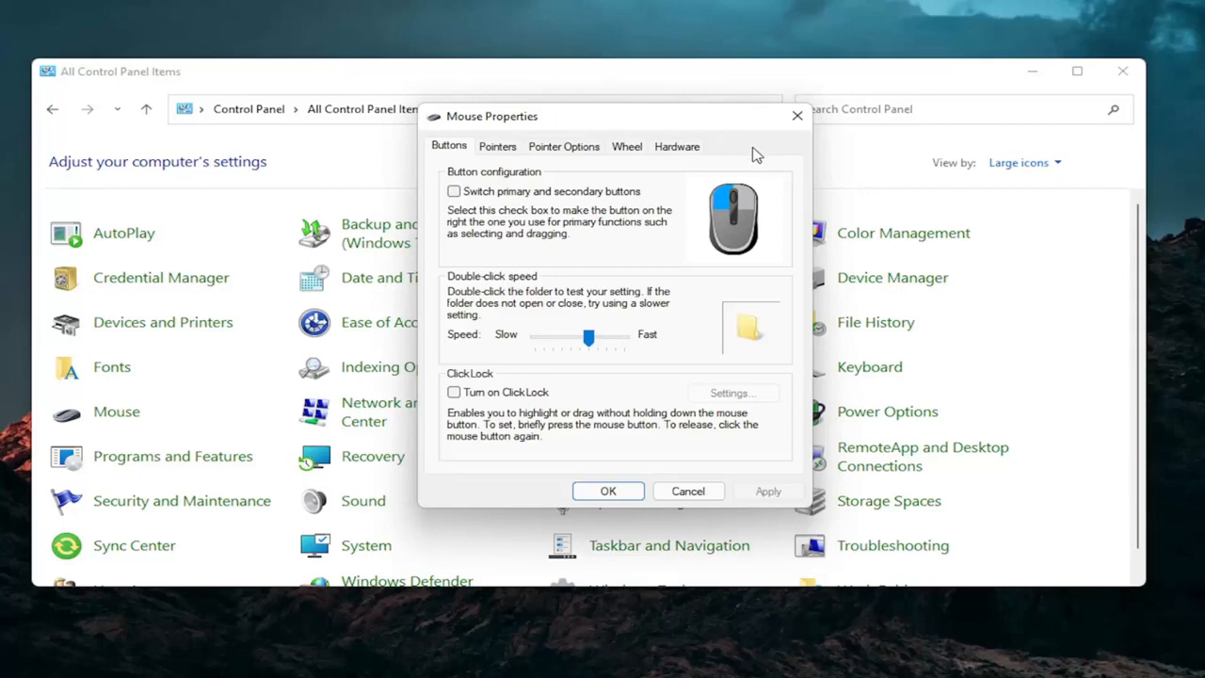
{"action": "mouse_move", "coordinate": [523, 218]}
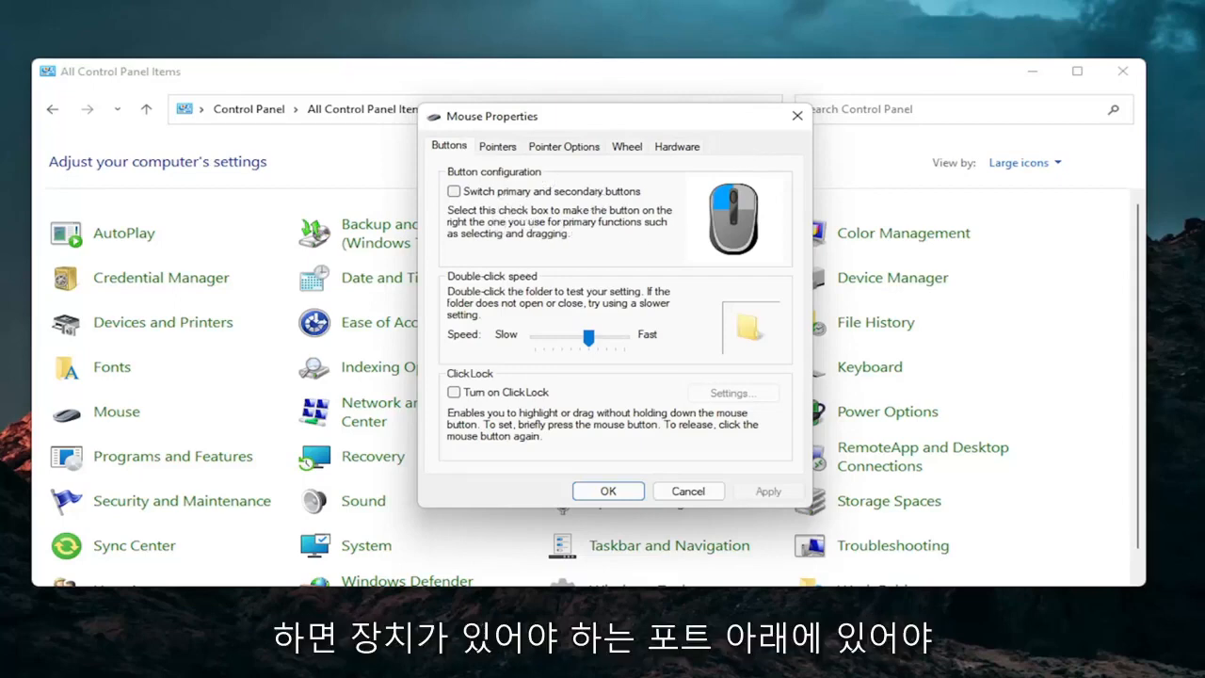
{"action": "mouse_move", "coordinate": [527, 262]}
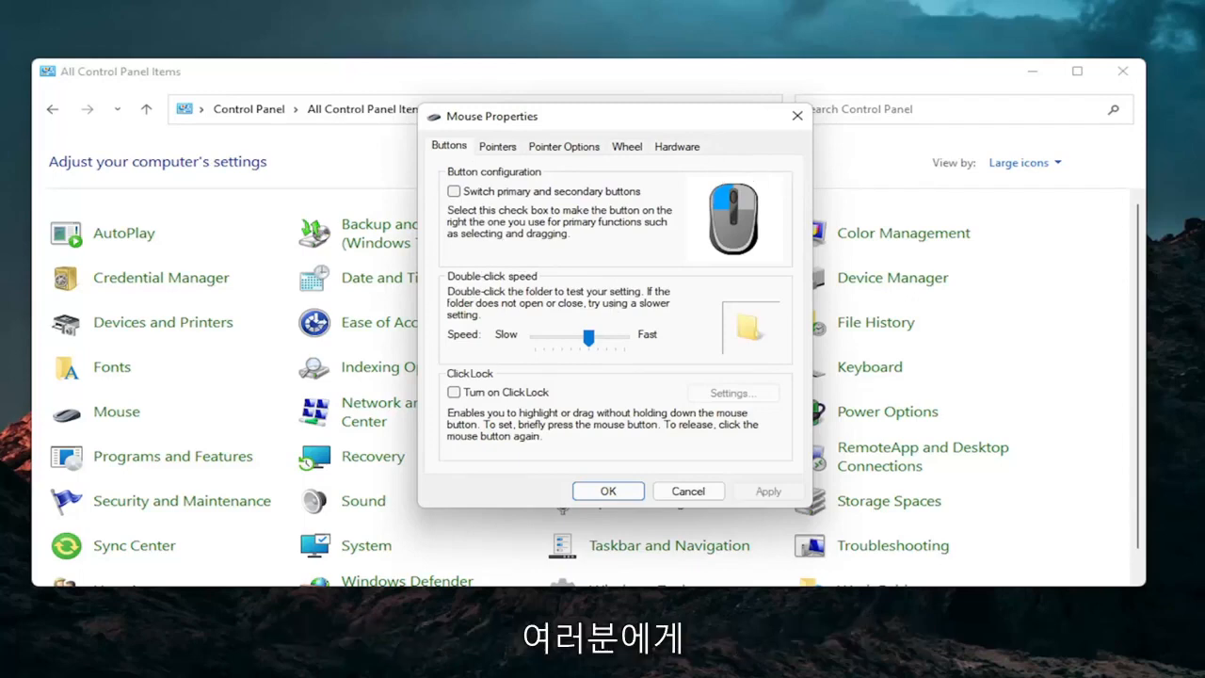
{"action": "mouse_move", "coordinate": [1083, 85]}
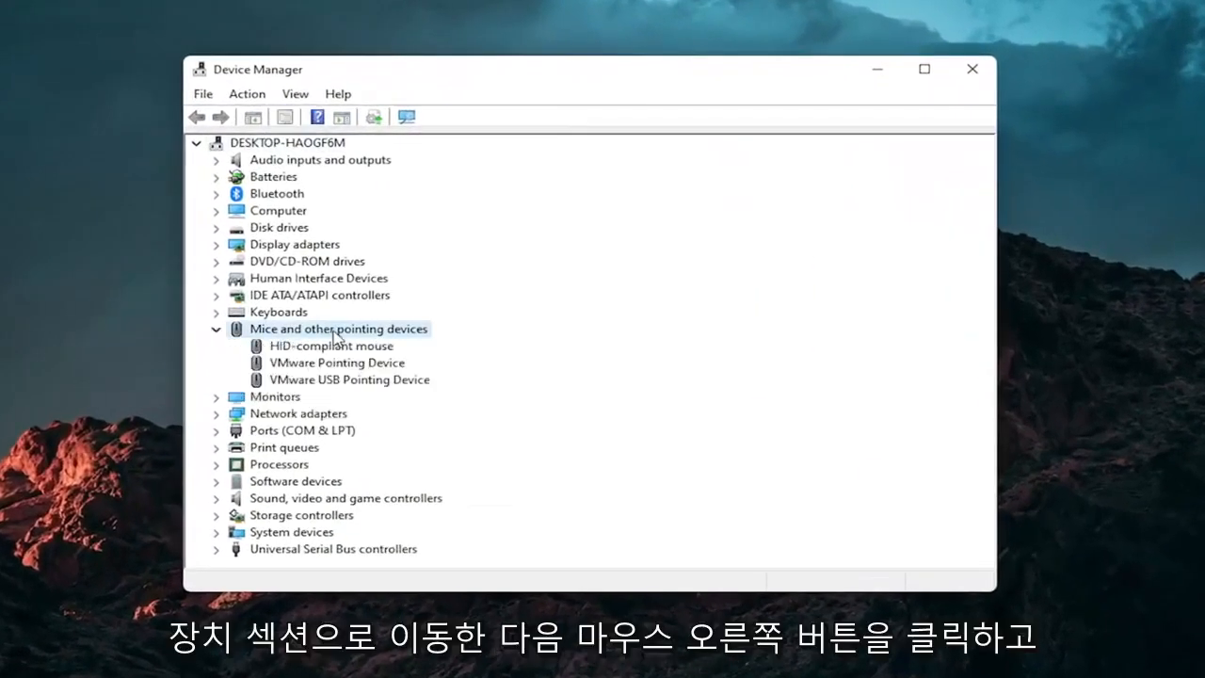
- Start updating the HID-compliant mouse driver by picking from compatible drivers on this computer
{"action": "right_click", "coordinate": [328, 345]}
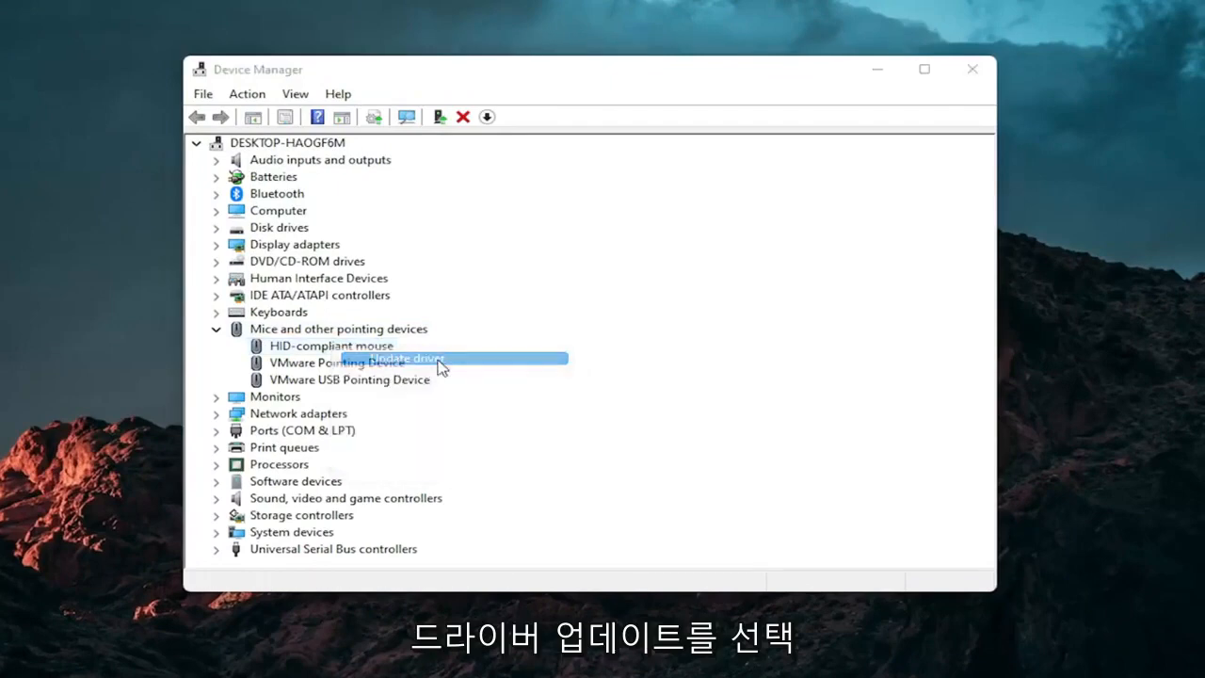
{"action": "left_click", "coordinate": [407, 358]}
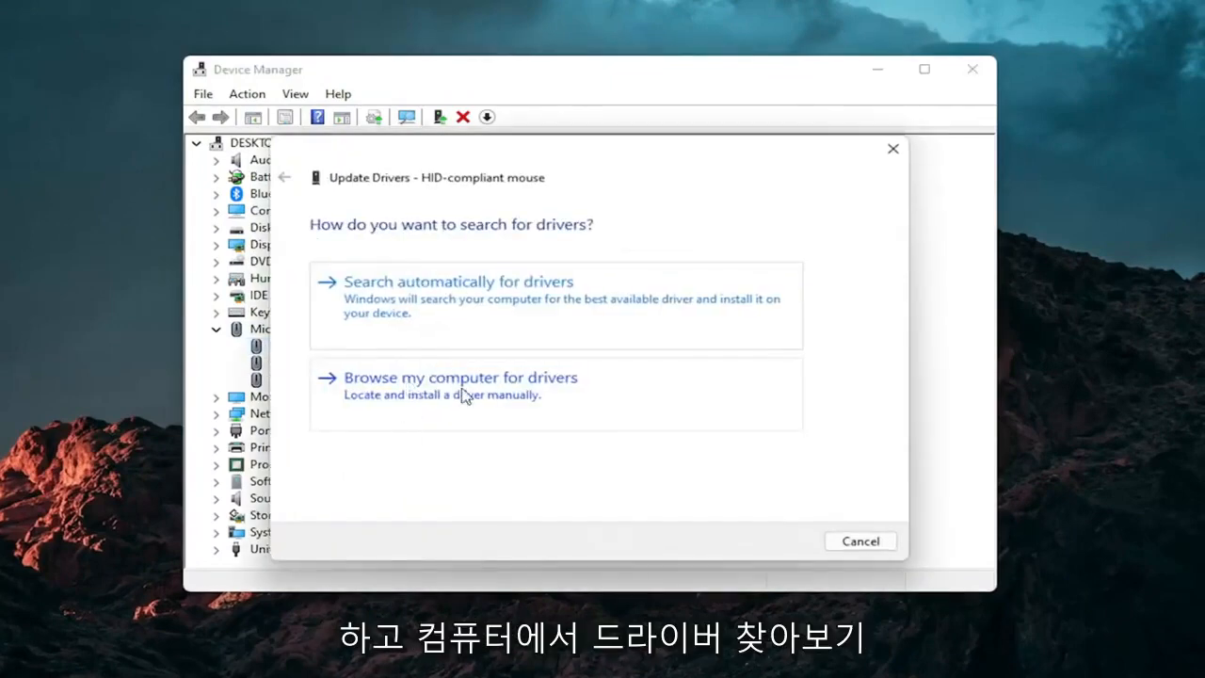
{"action": "left_click", "coordinate": [459, 377]}
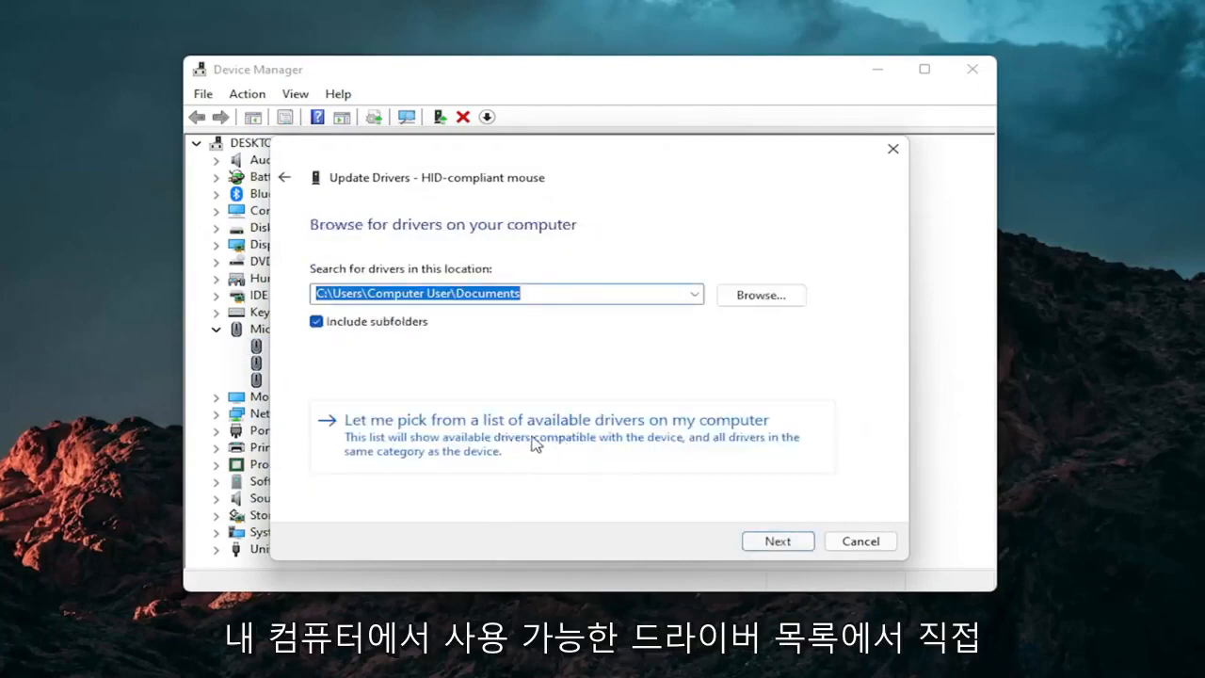
{"action": "left_click", "coordinate": [550, 420]}
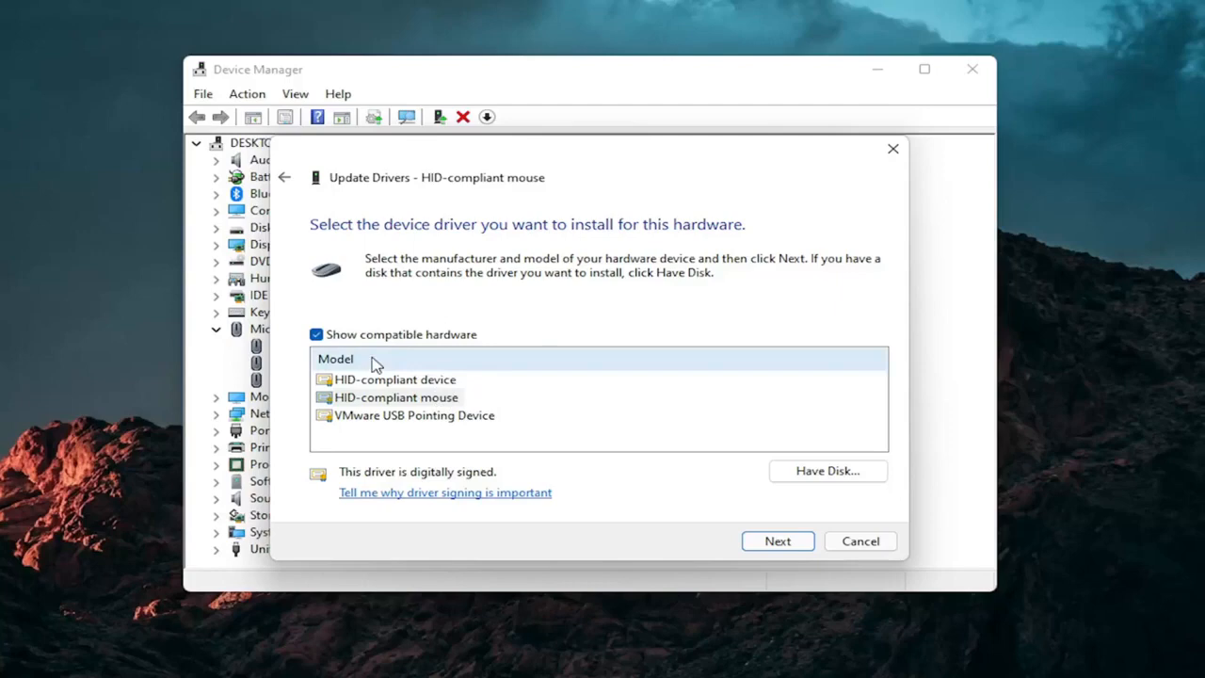
- Install the HID-compliant mouse driver, dismiss the confirmation and close Device Manager
{"action": "left_click", "coordinate": [778, 542]}
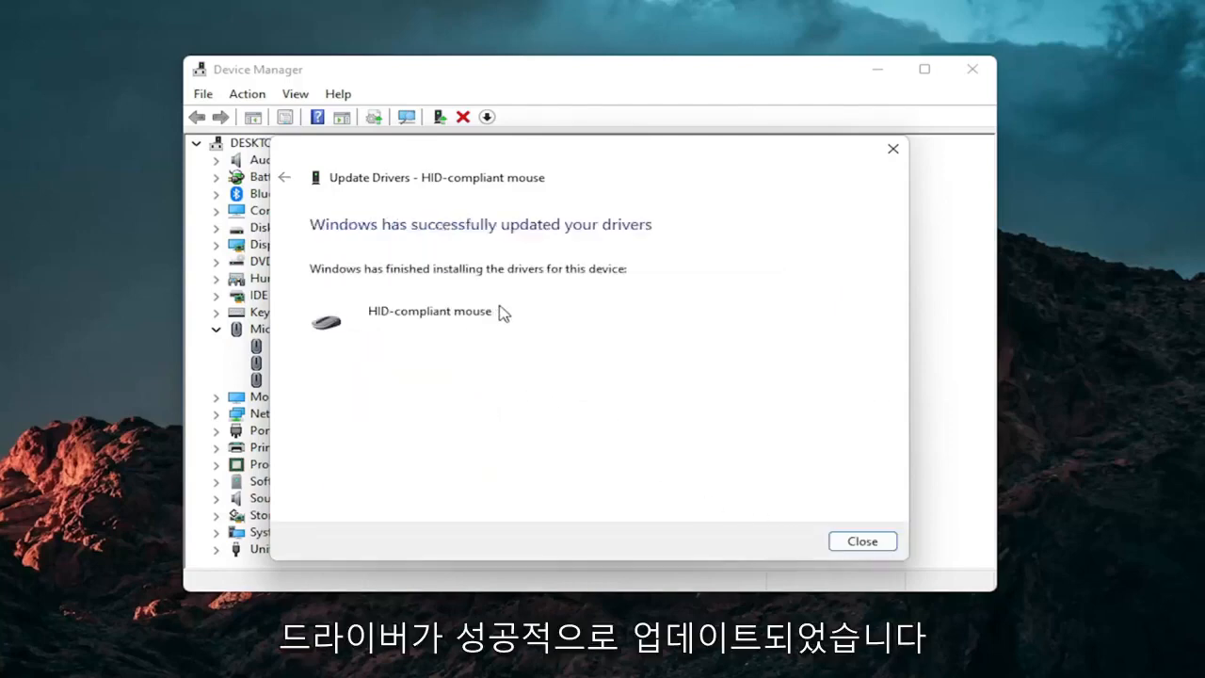
{"action": "left_click", "coordinate": [862, 541]}
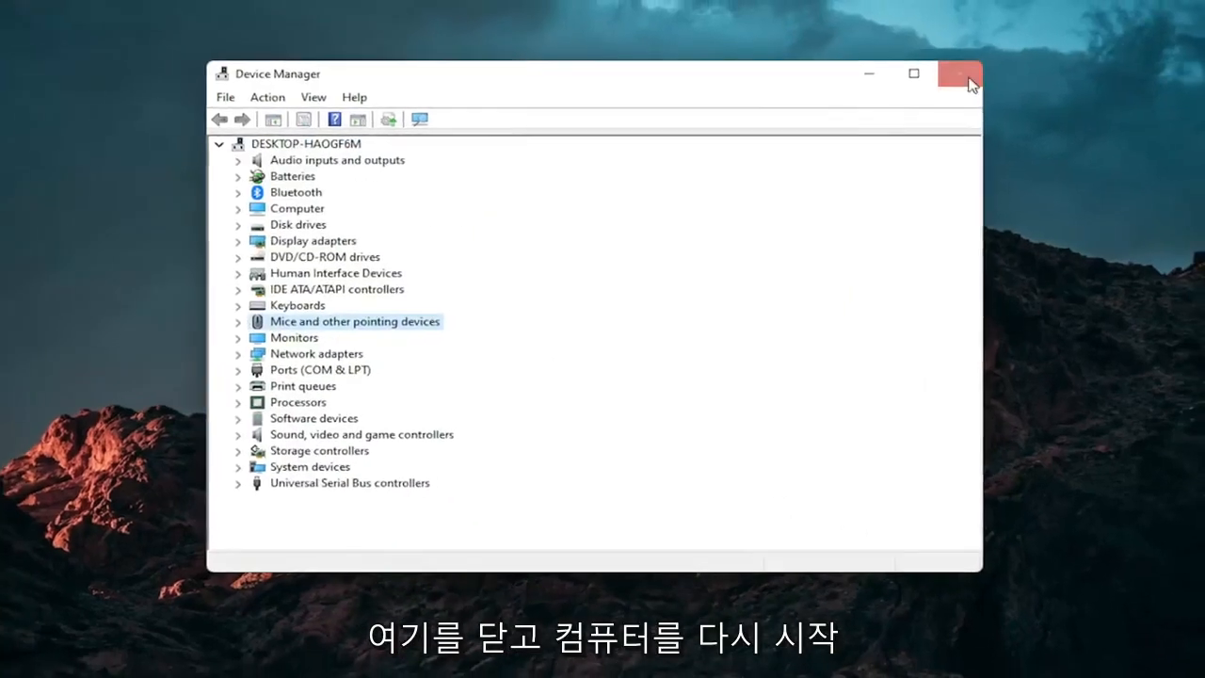
{"action": "left_click", "coordinate": [960, 73]}
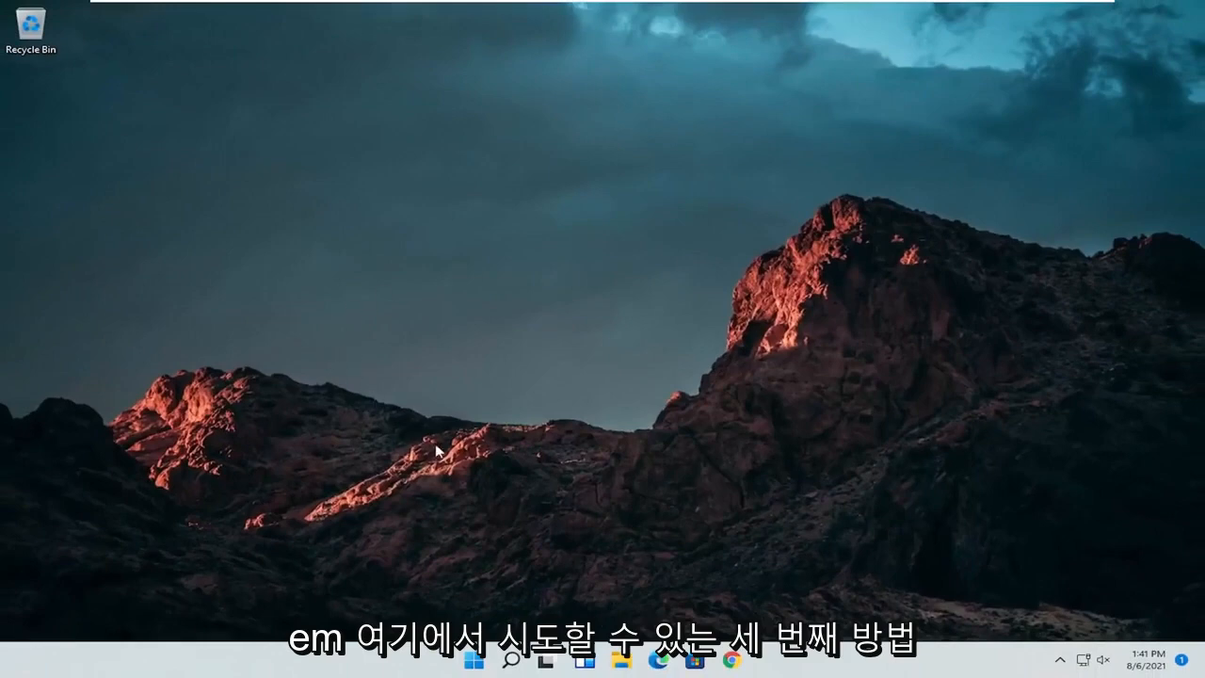
- Reach Keyboard under Other troubleshooters in Windows Settings' Troubleshoot page
{"action": "left_click", "coordinate": [510, 659]}
{"action": "type", "text": "troubleshoot"}
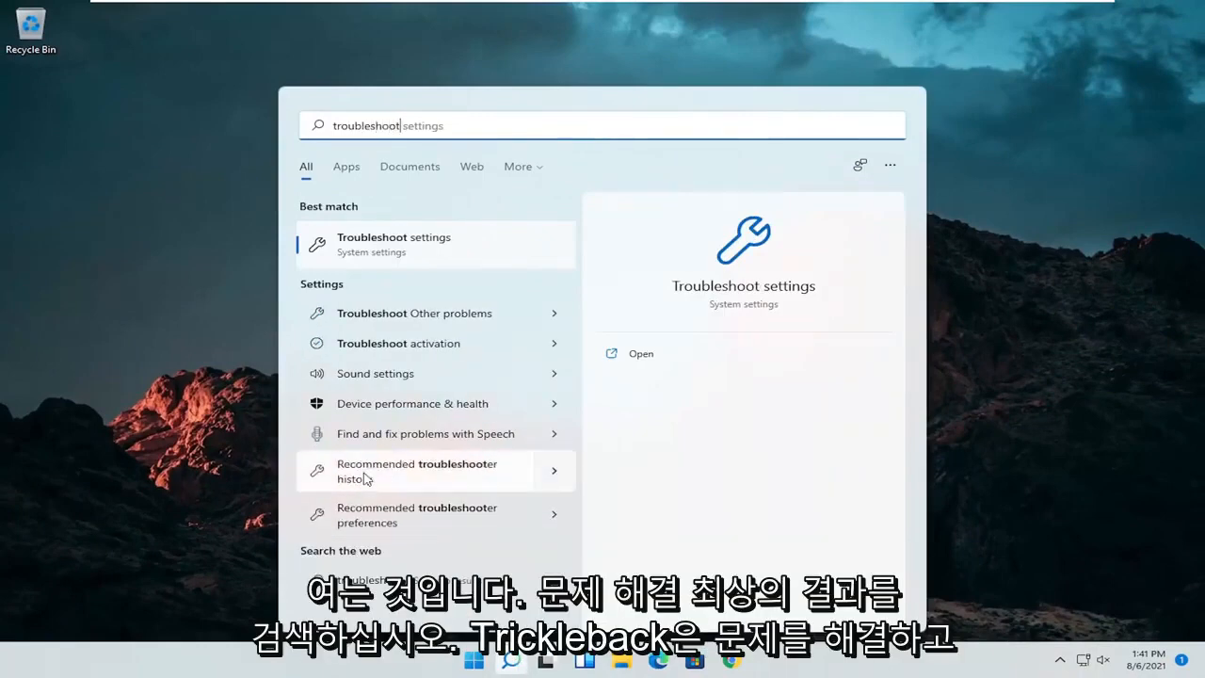
{"action": "left_click", "coordinate": [640, 354]}
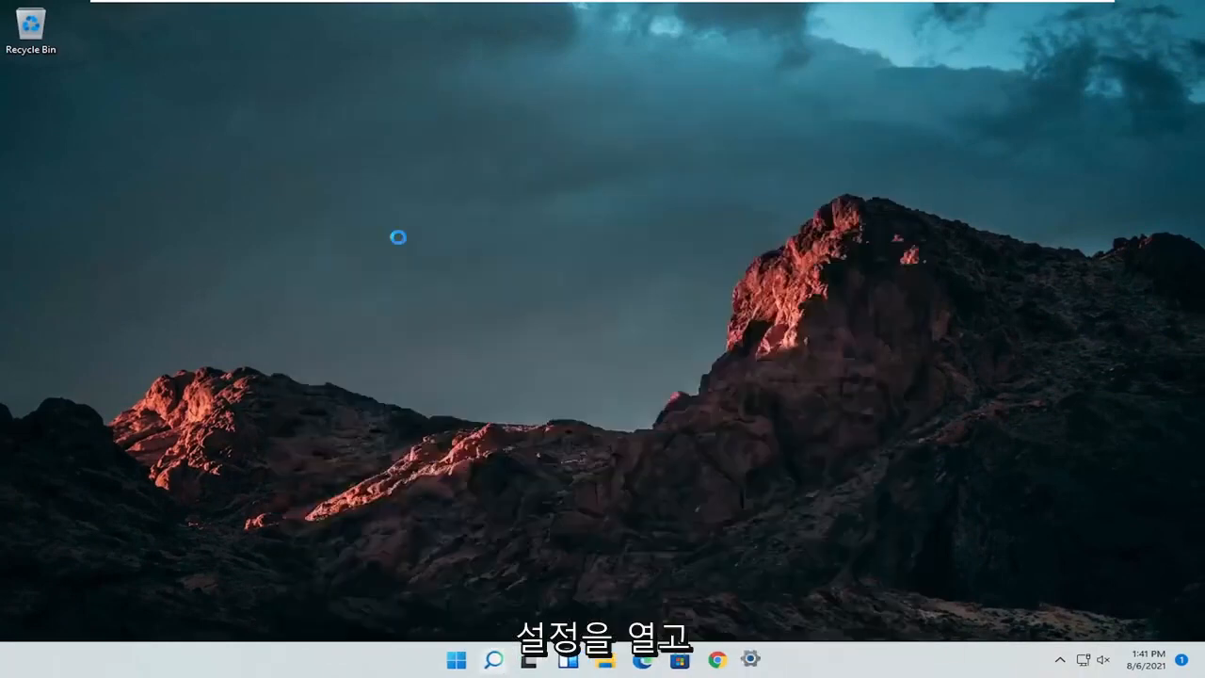
{"action": "left_click", "coordinate": [456, 655]}
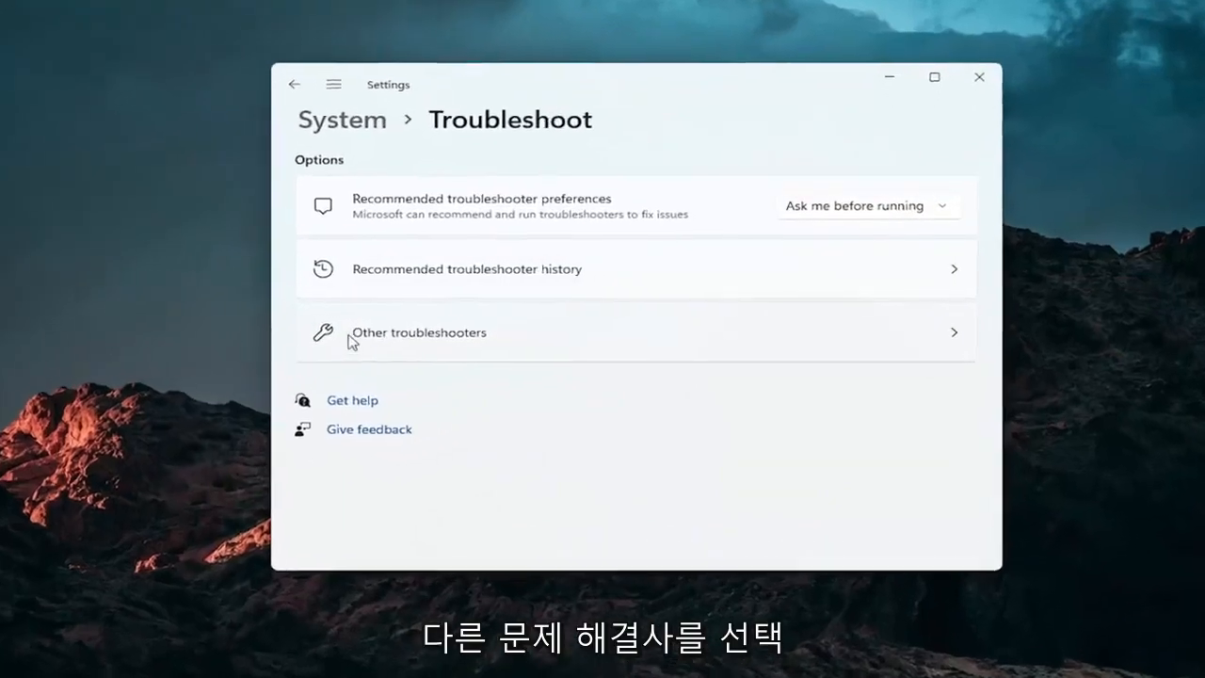
{"action": "left_click", "coordinate": [419, 332]}
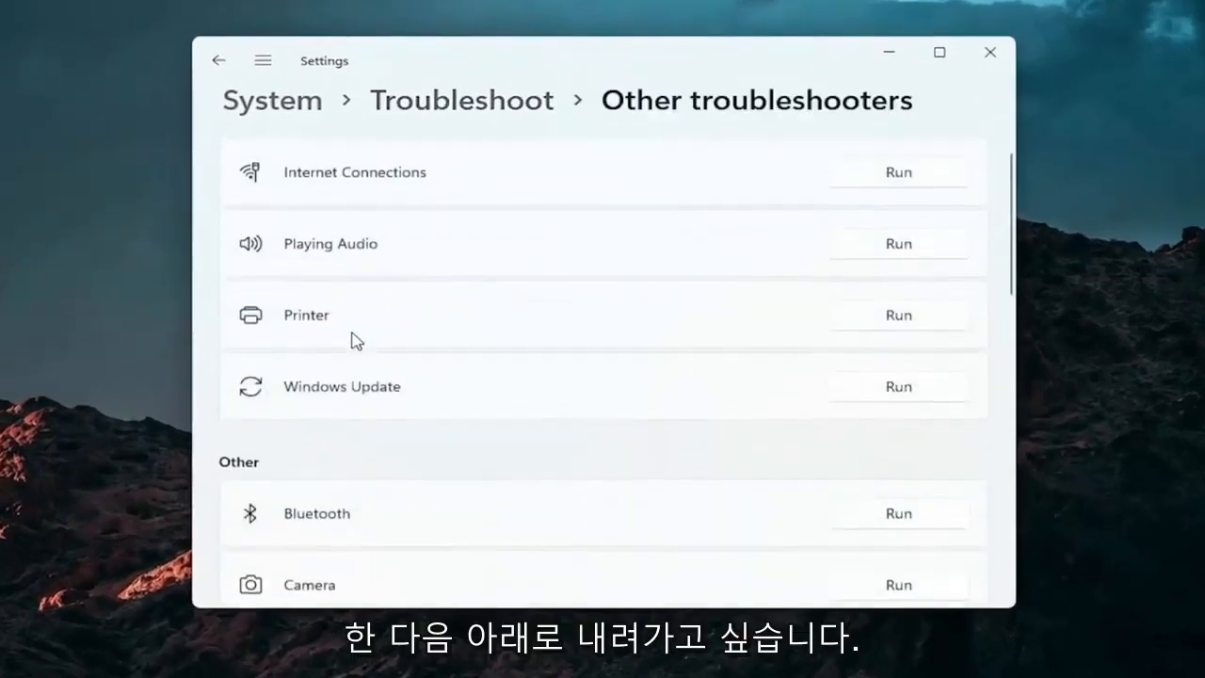
{"action": "scroll", "scroll_direction": "down", "scroll_amount": 3}
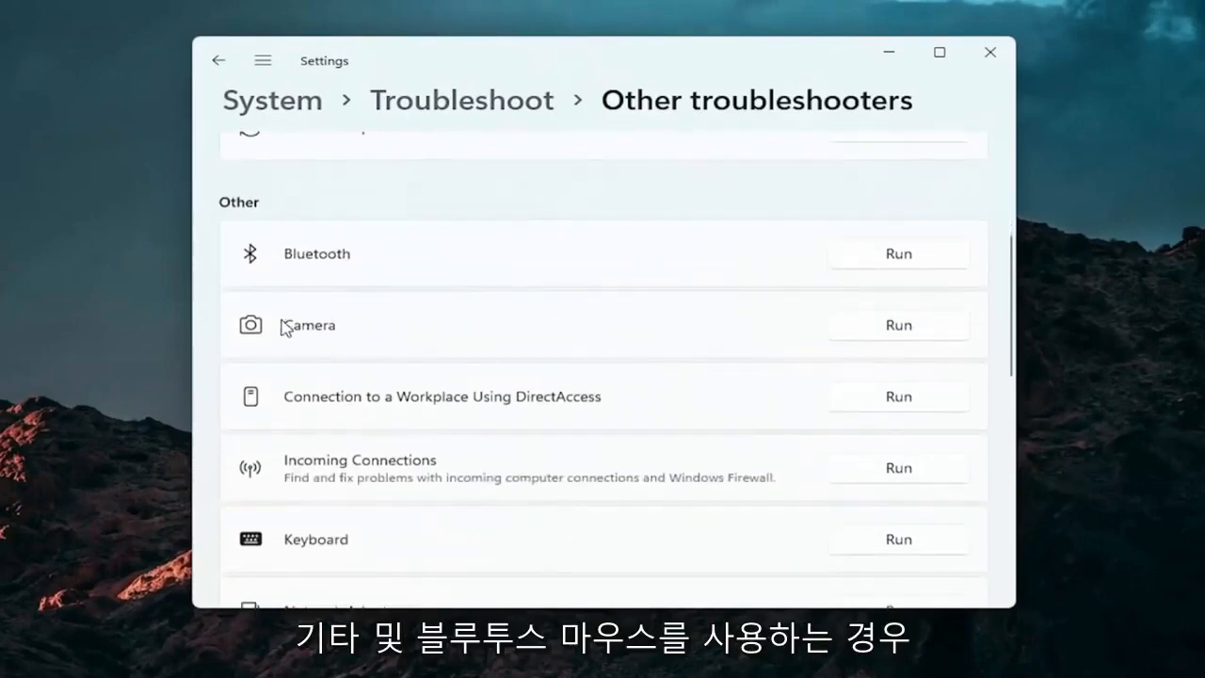
{"action": "mouse_move", "coordinate": [277, 277]}
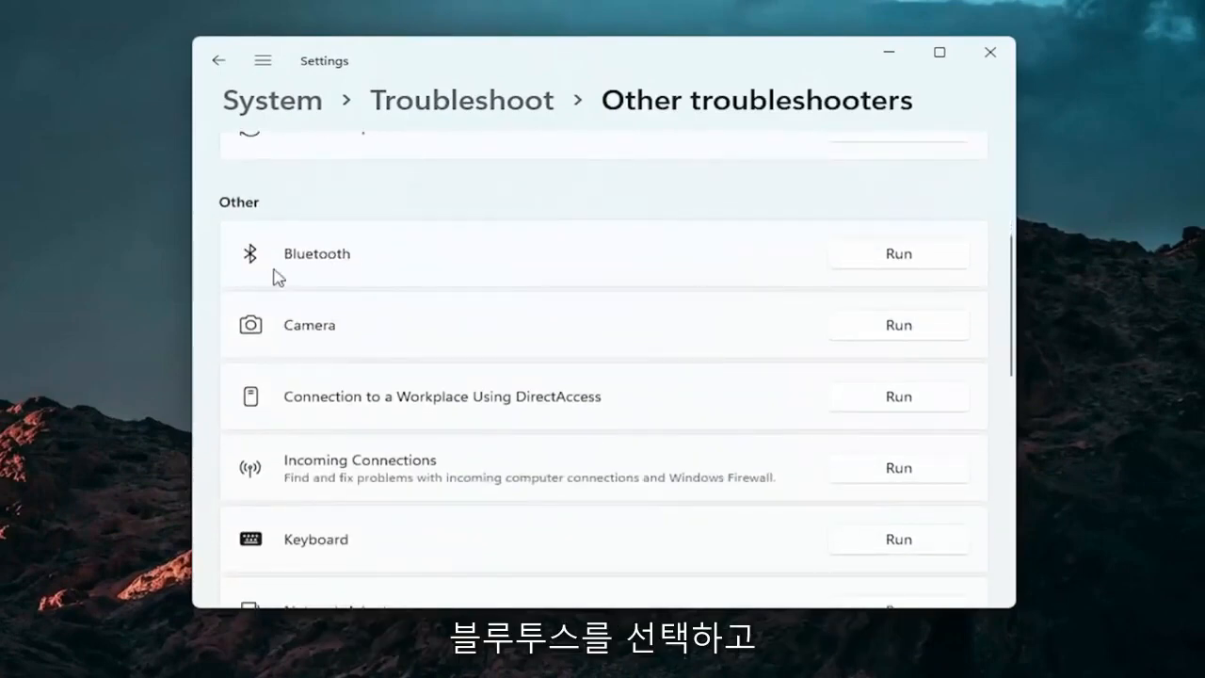
{"action": "mouse_move", "coordinate": [377, 376]}
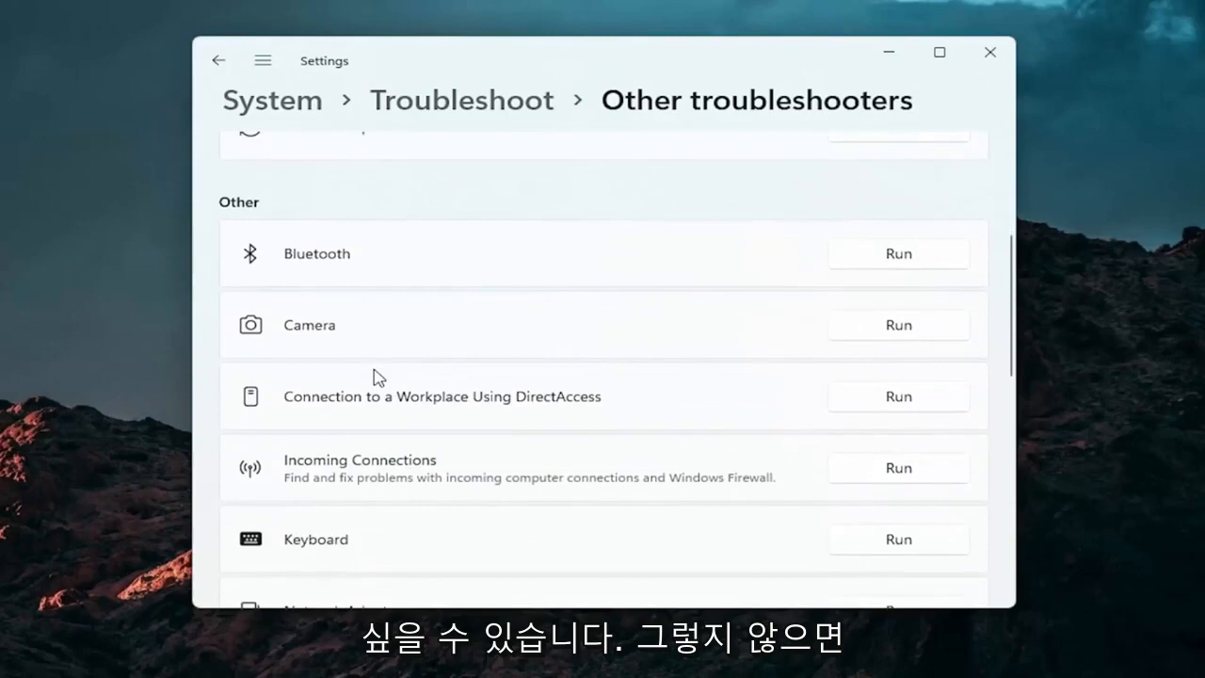
{"action": "scroll", "scroll_direction": "down", "scroll_amount": 3}
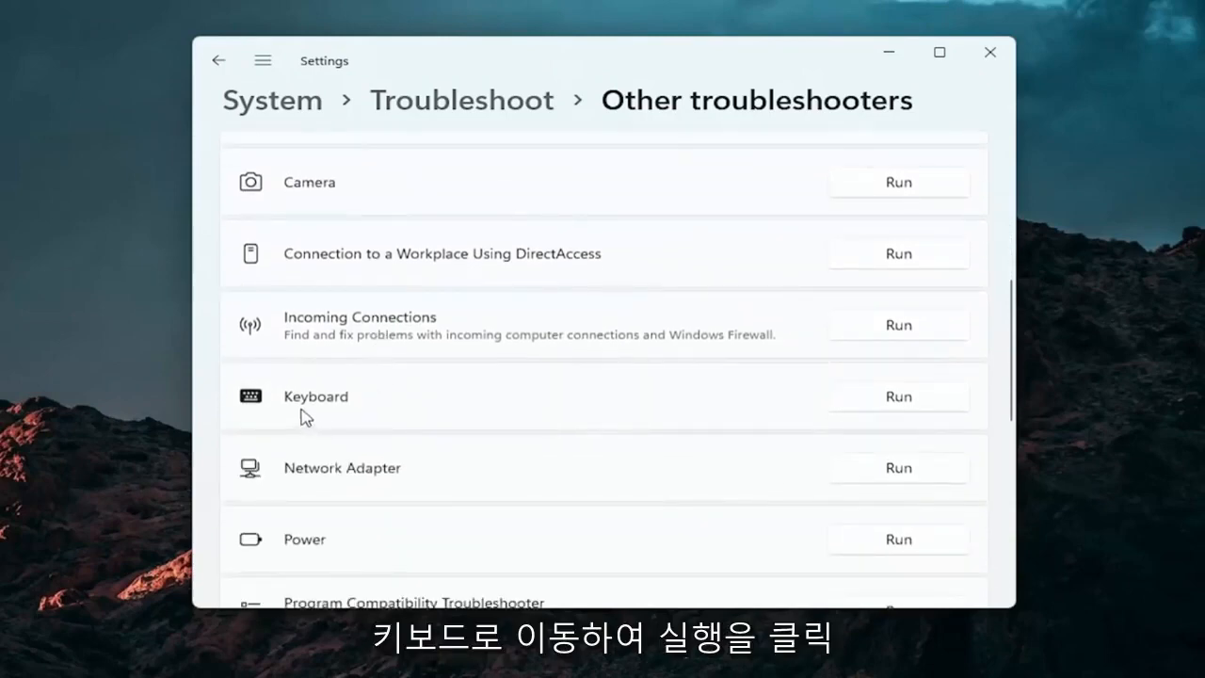
- Run the Keyboard troubleshooter to completion, then close it and Settings back to the desktop
{"action": "left_click", "coordinate": [899, 396]}
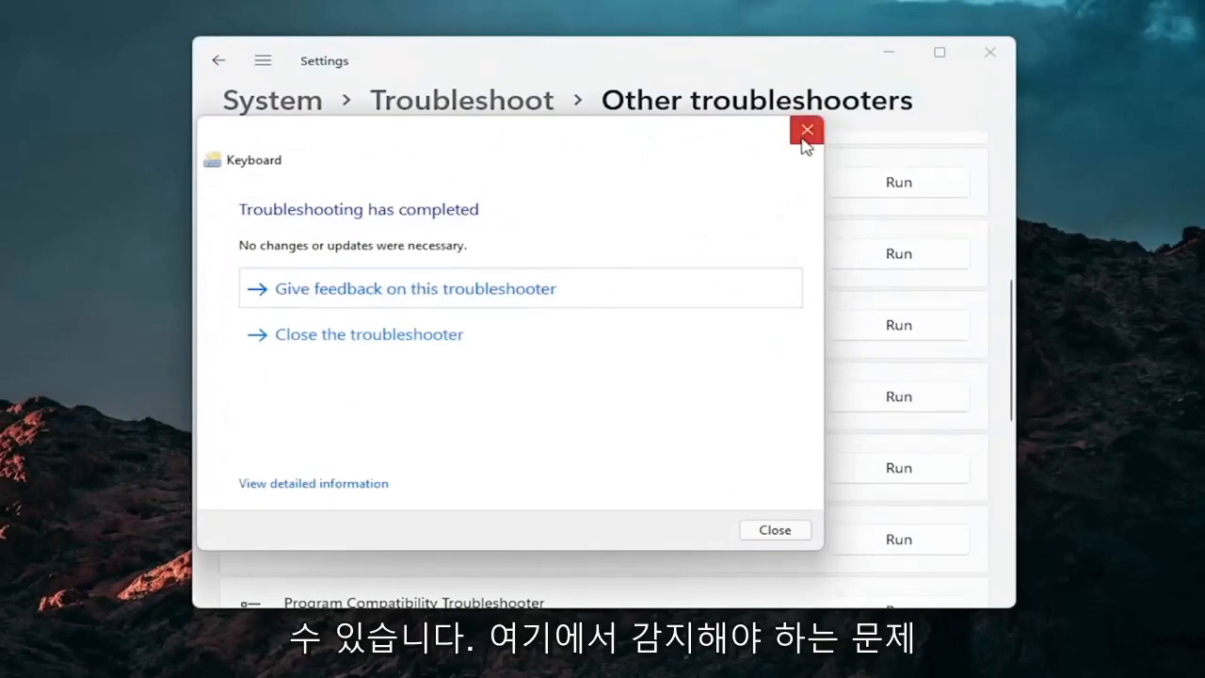
{"action": "left_click", "coordinate": [806, 128]}
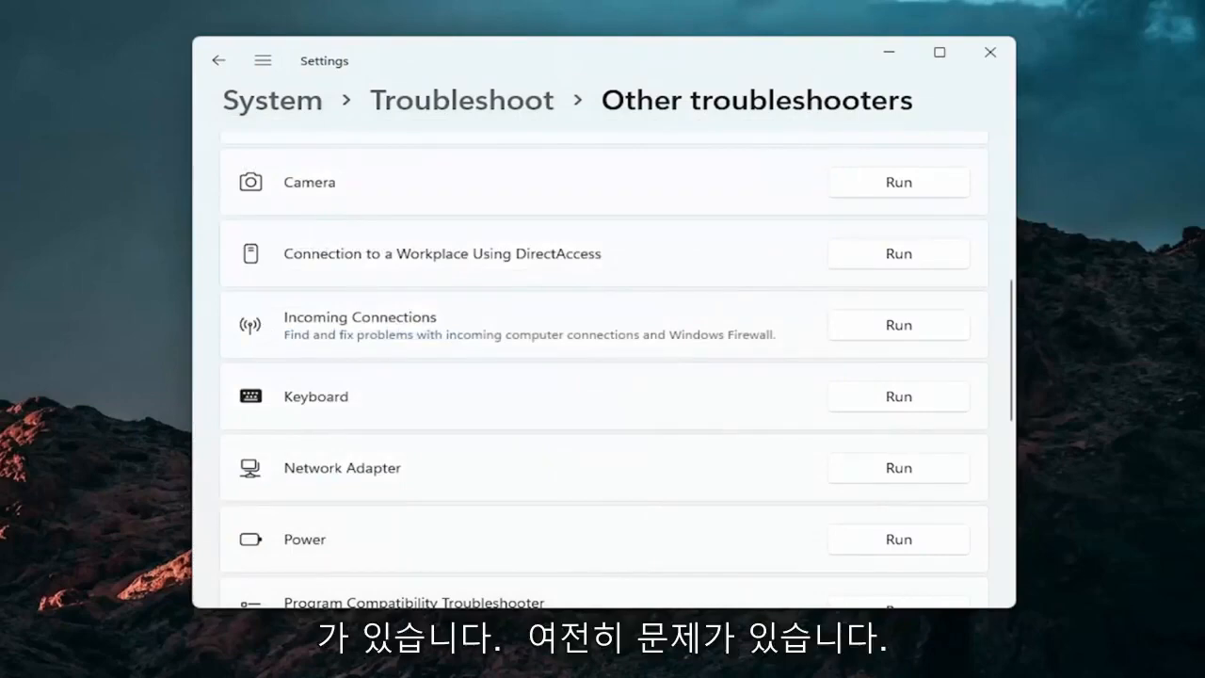
{"action": "left_click", "coordinate": [983, 52]}
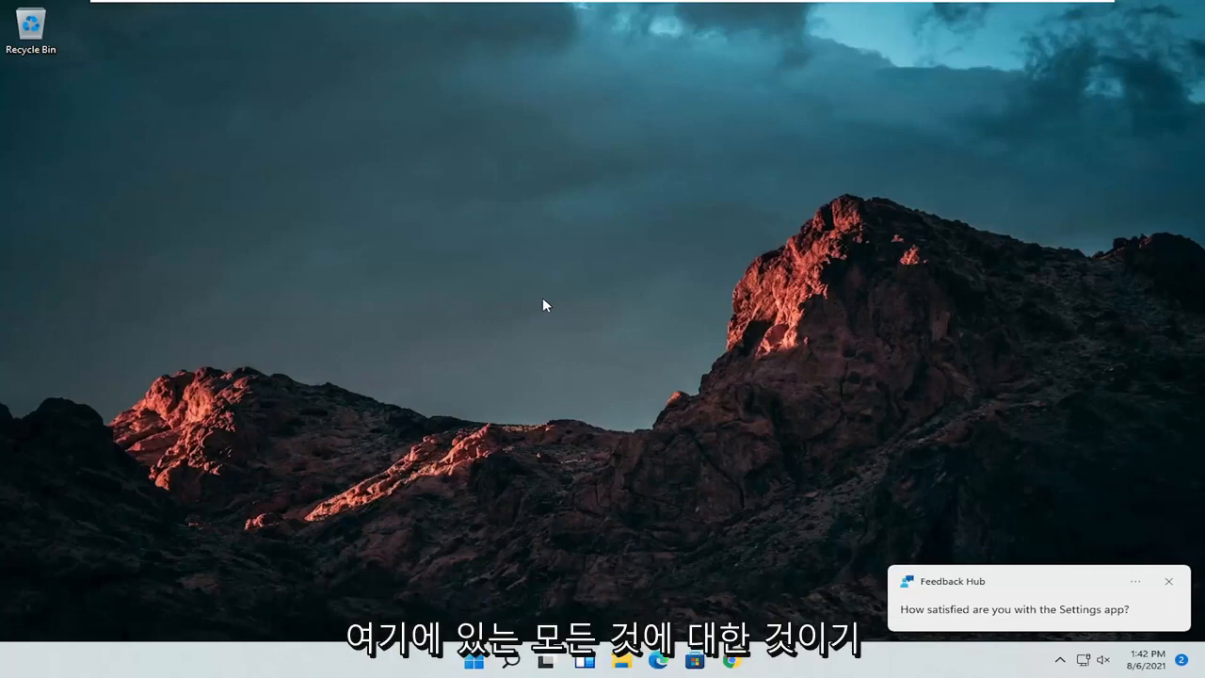
- Search for cmd and launch Command Prompt as administrator, approving the UAC prompt
{"action": "left_click", "coordinate": [497, 667]}
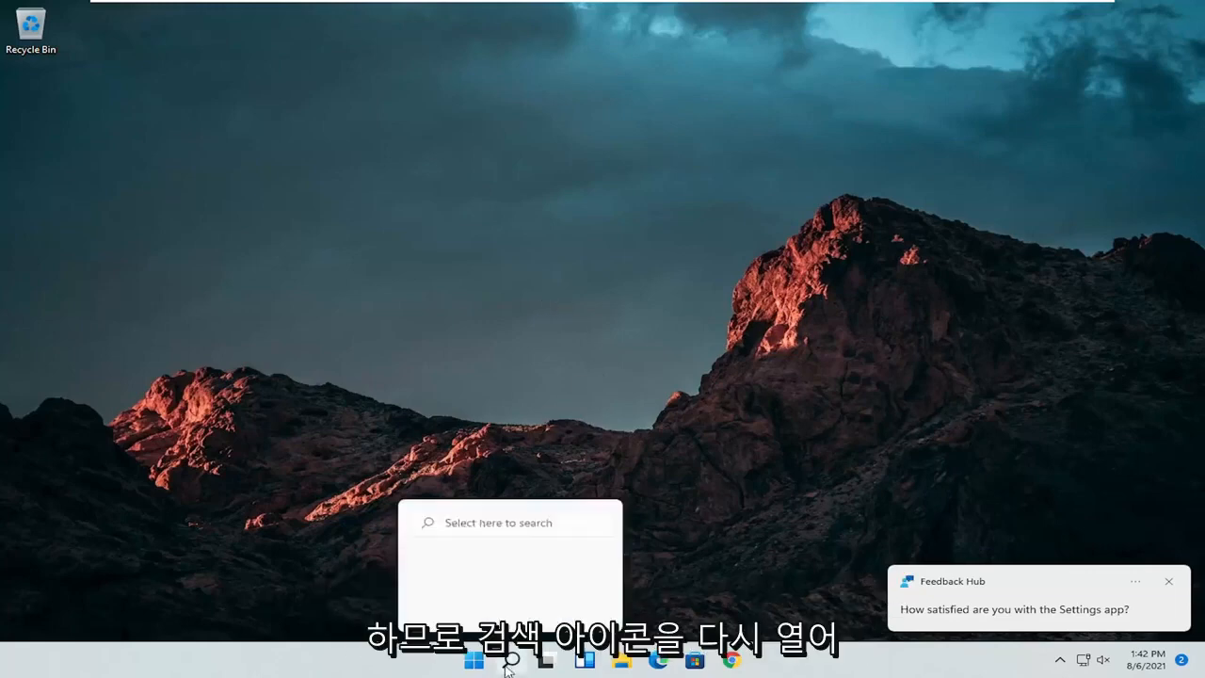
{"action": "left_click", "coordinate": [501, 671]}
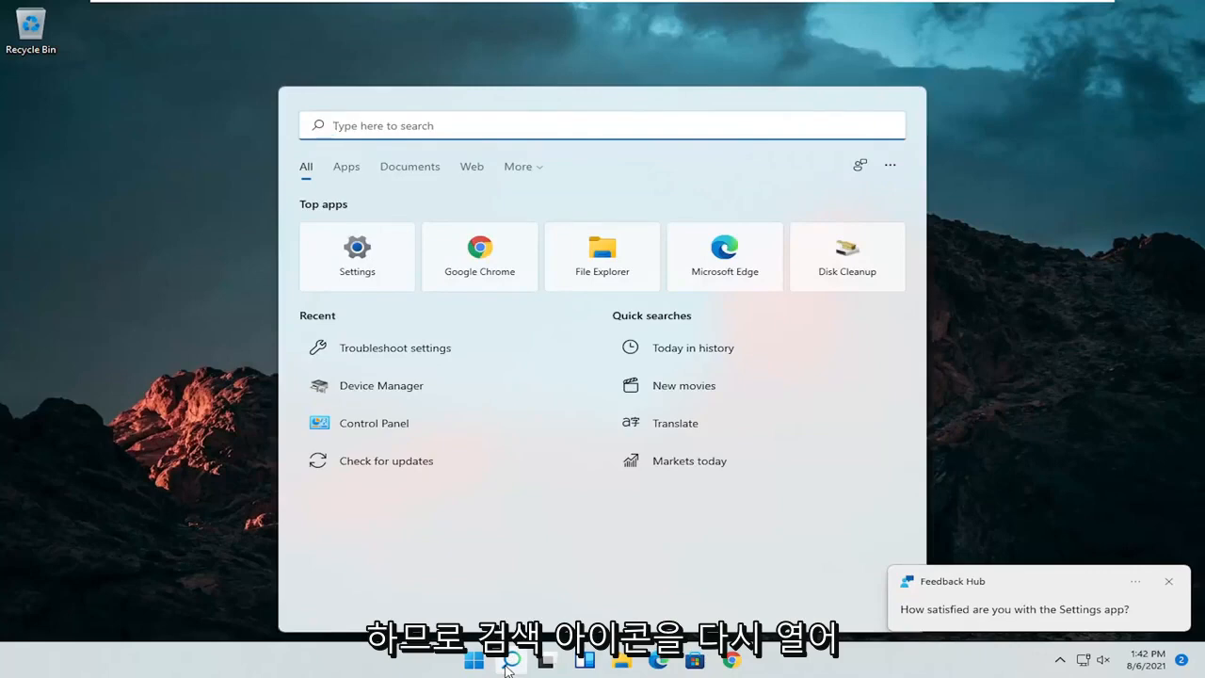
{"action": "type", "text": "cmd"}
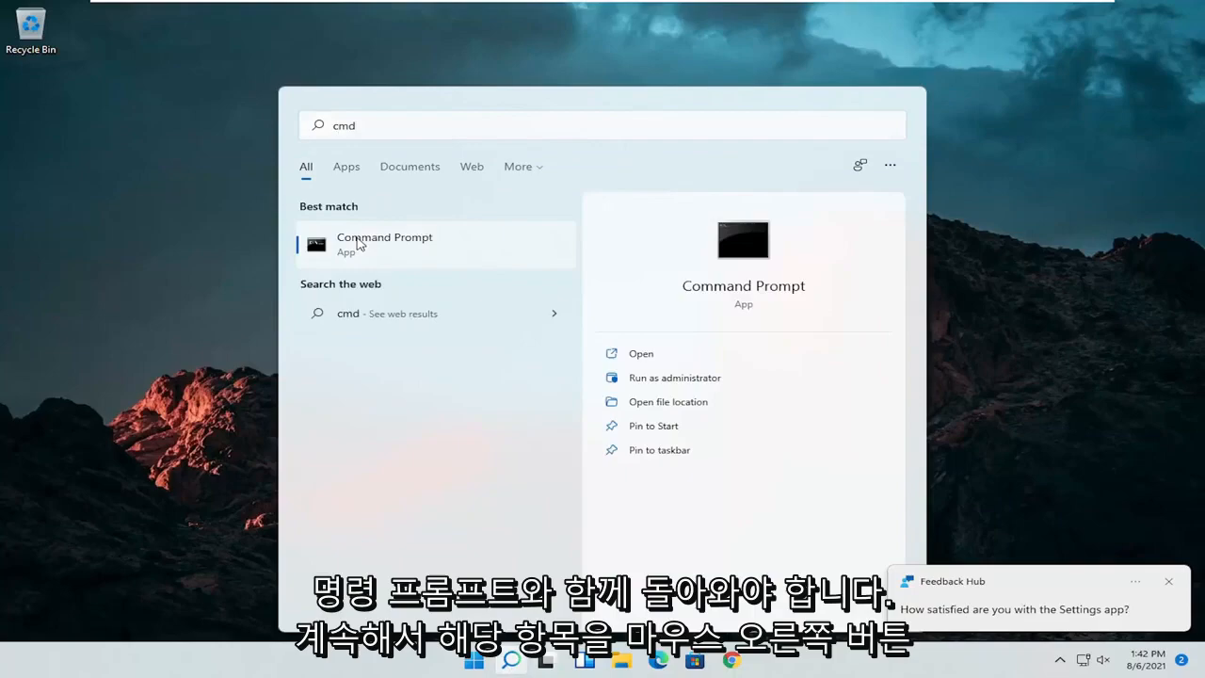
{"action": "right_click", "coordinate": [385, 243]}
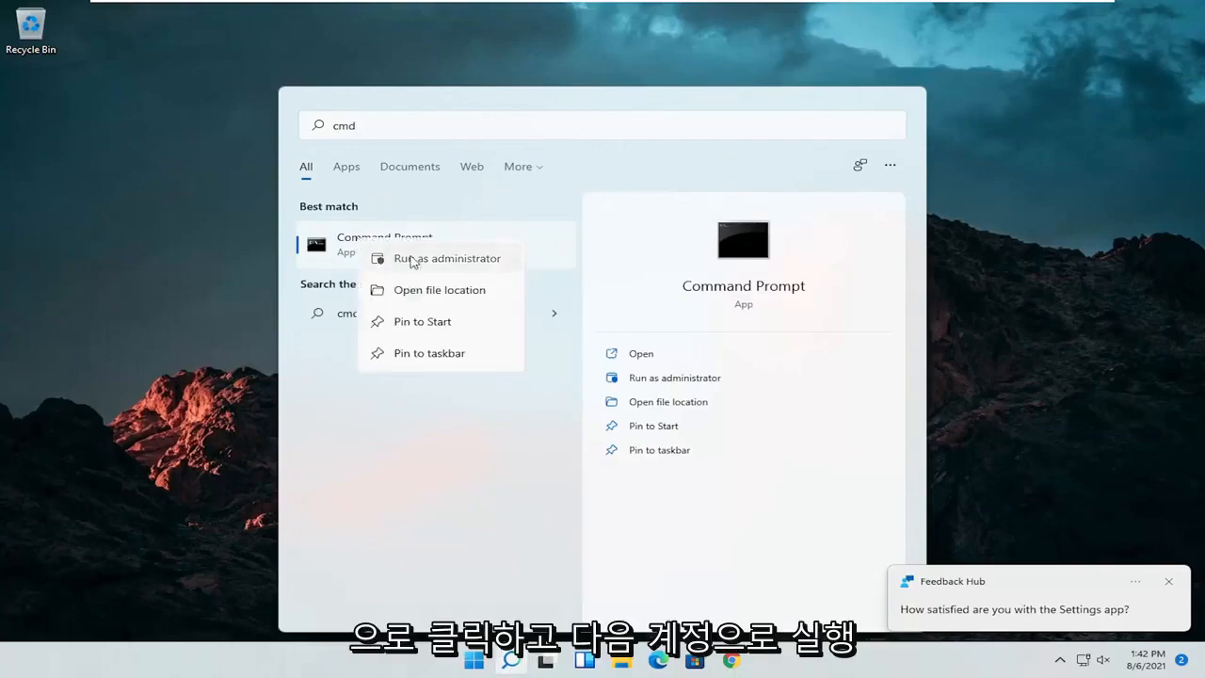
{"action": "left_click", "coordinate": [448, 258]}
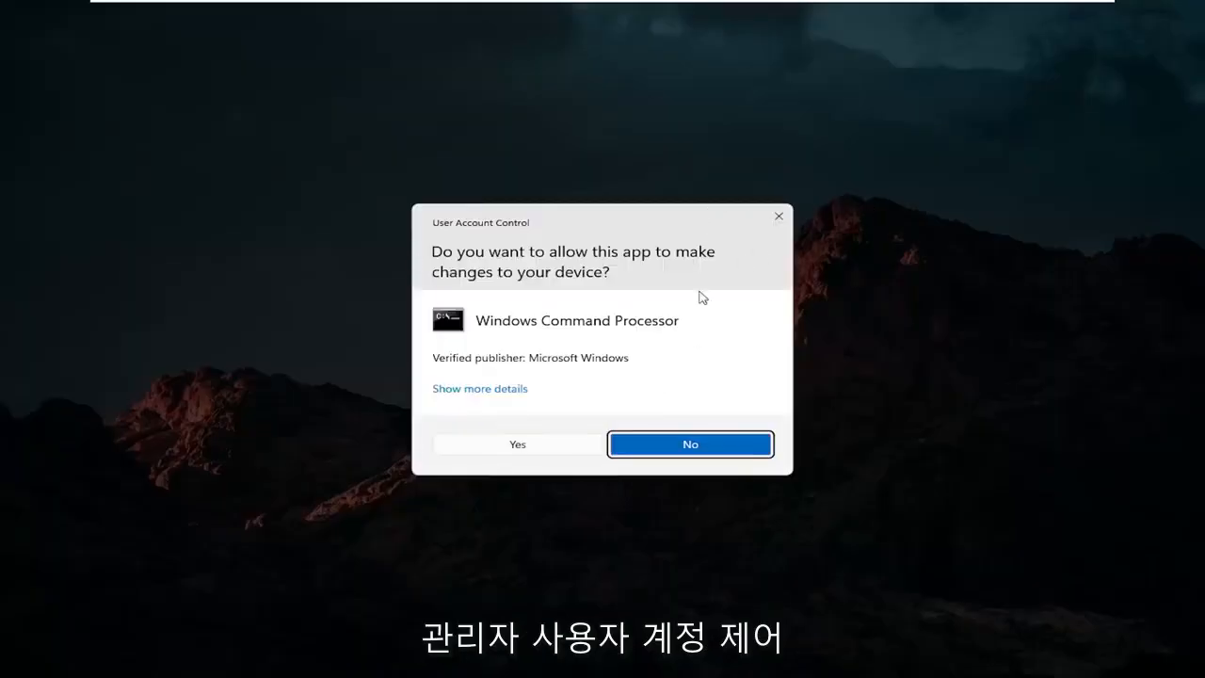
{"action": "left_click", "coordinate": [516, 445]}
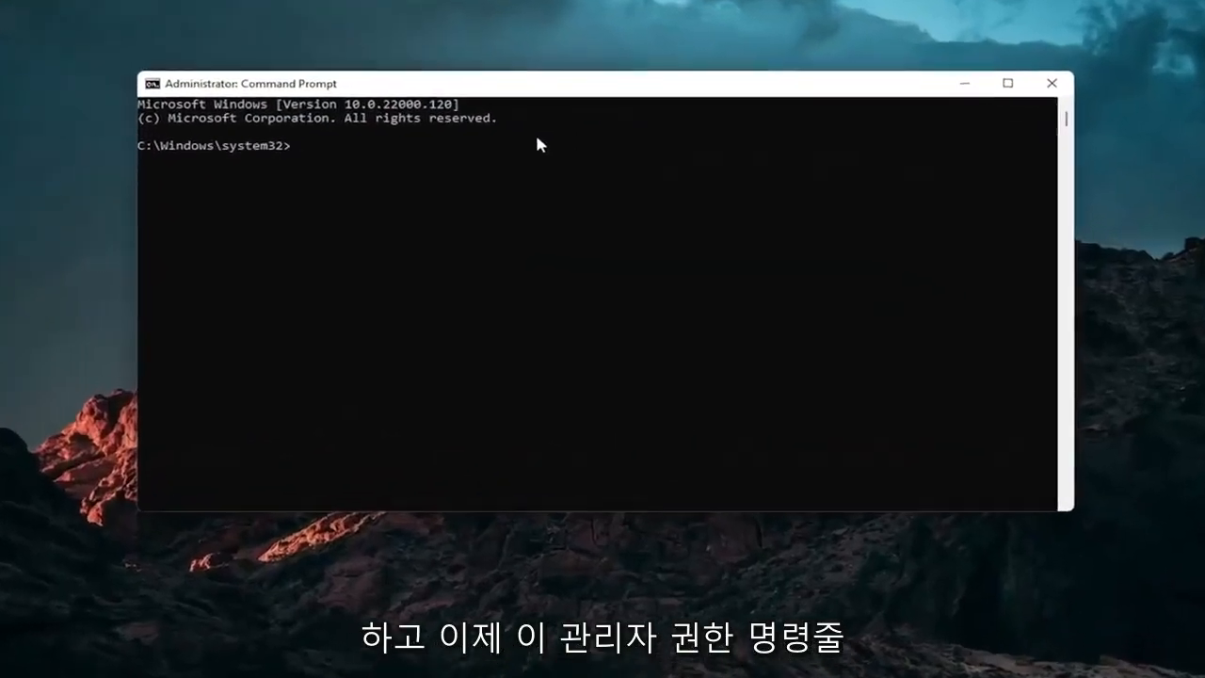
- Run sfc /scannow to completion with no integrity violations, then close Command Prompt
{"action": "type", "text": "sfc"}
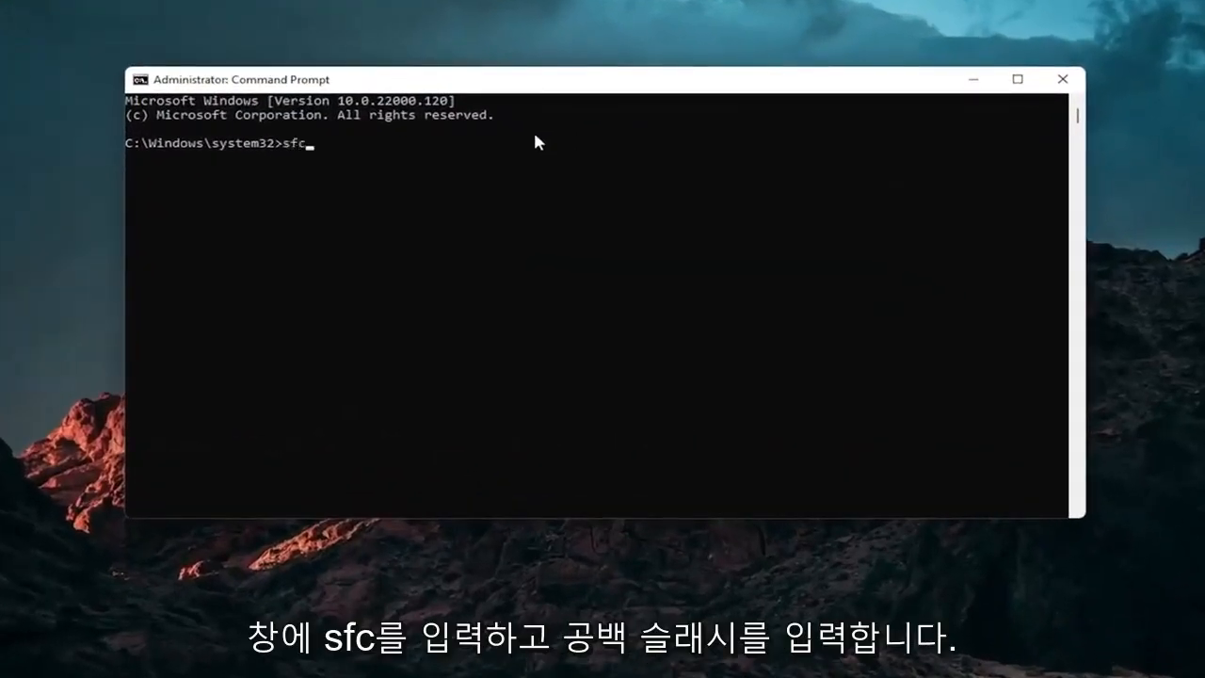
{"action": "type", "text": "/sc"}
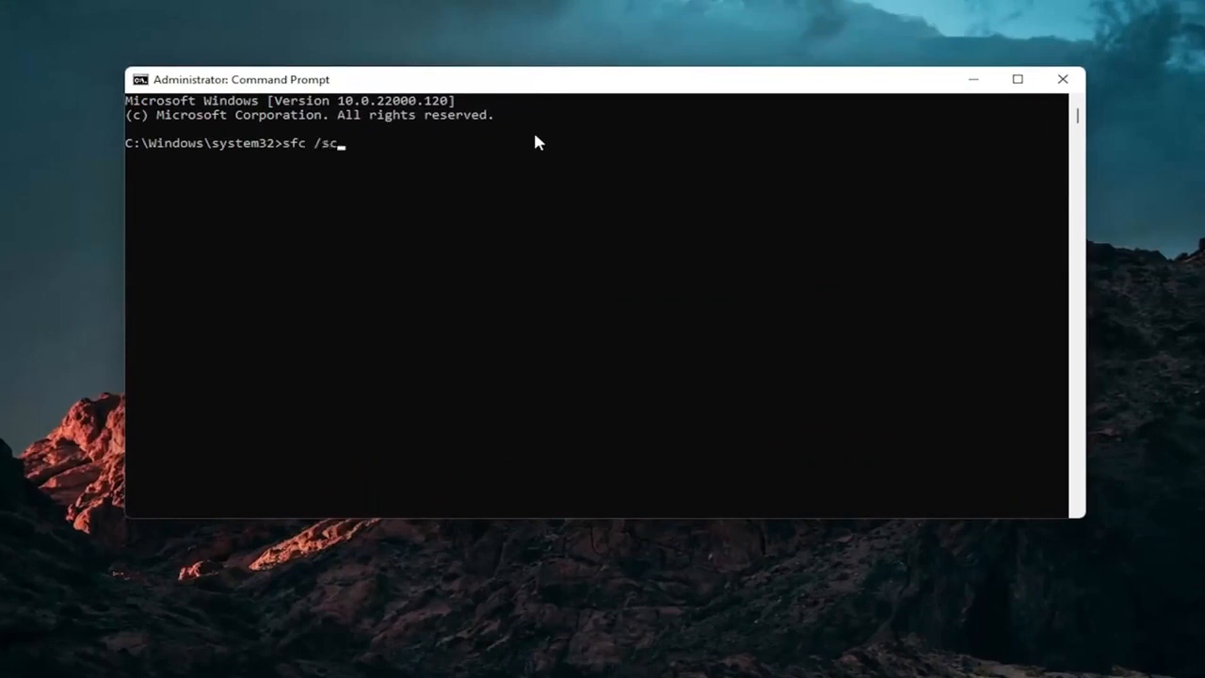
{"action": "type", "text": "annow"}
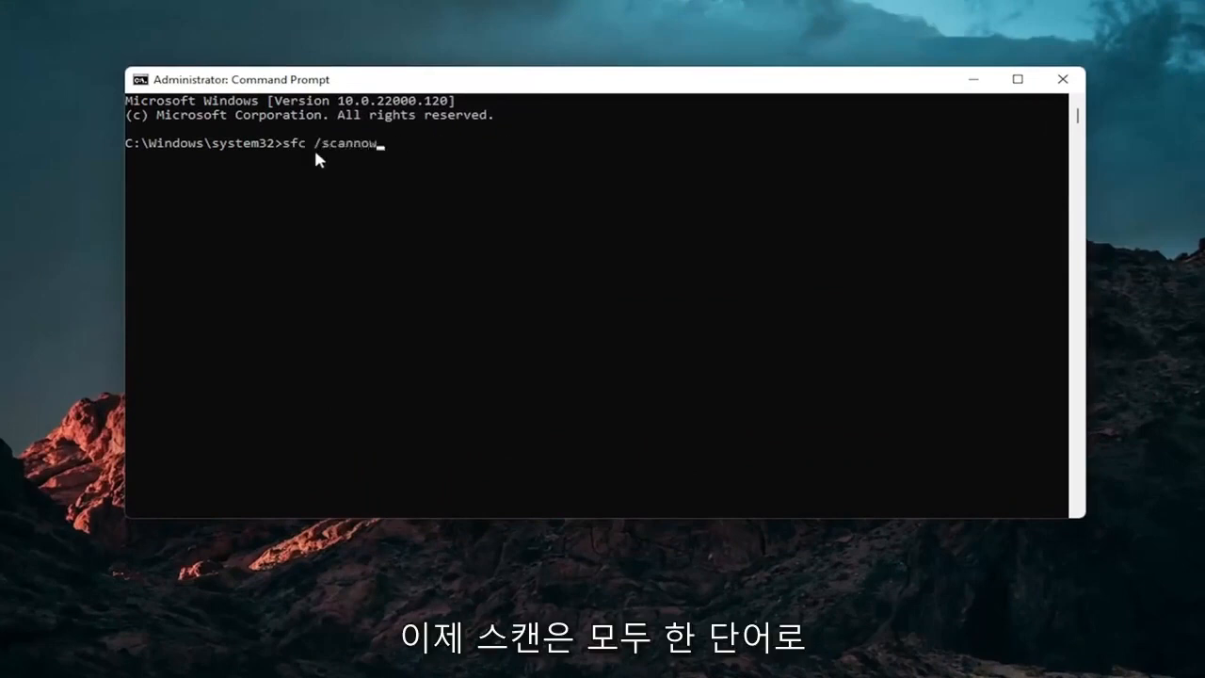
{"action": "mouse_move", "coordinate": [275, 228]}
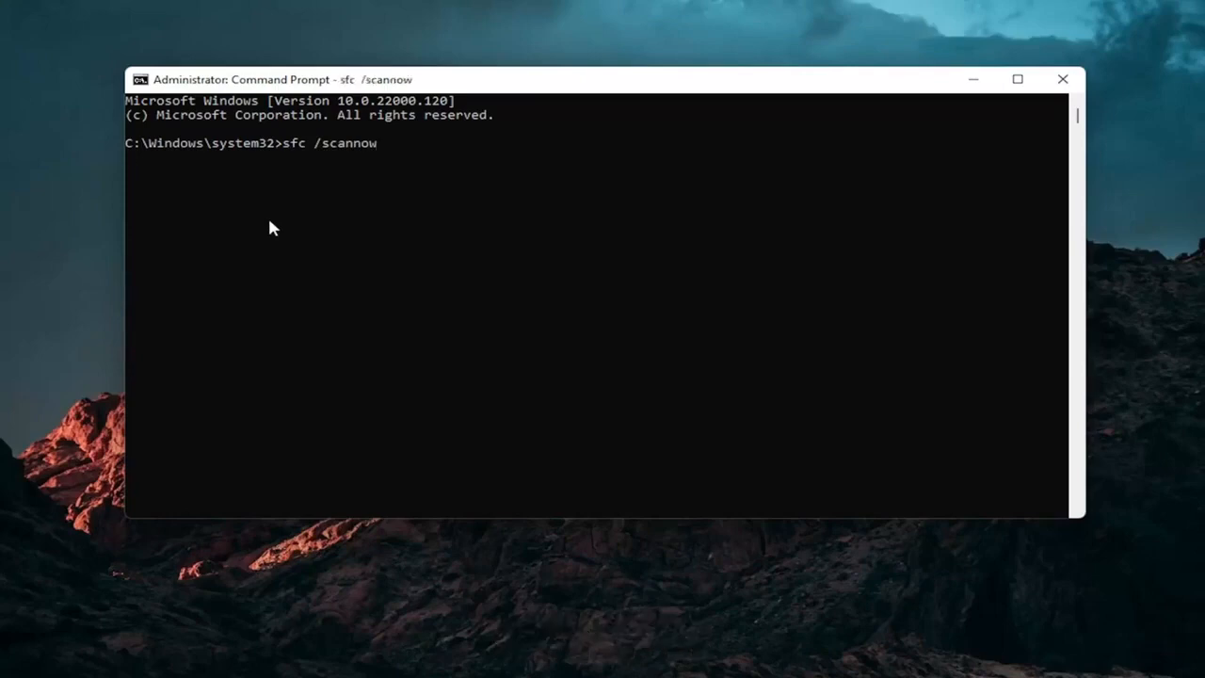
{"action": "key", "text": "Enter"}
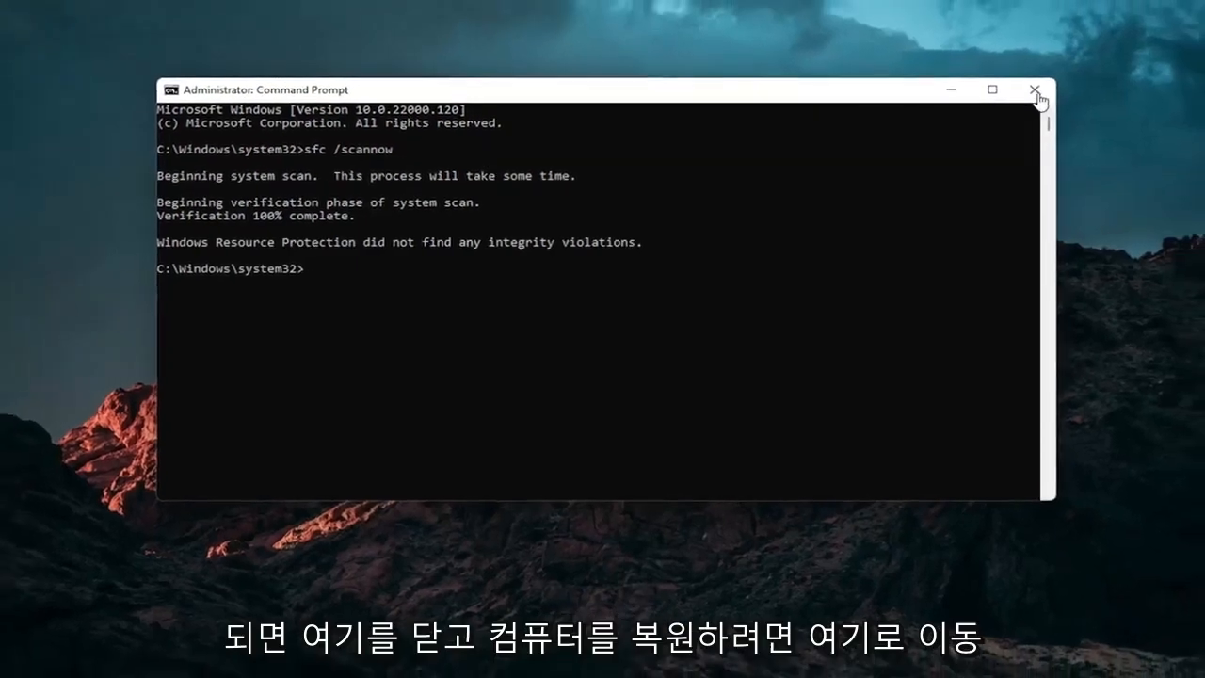
{"action": "left_click", "coordinate": [1032, 90]}
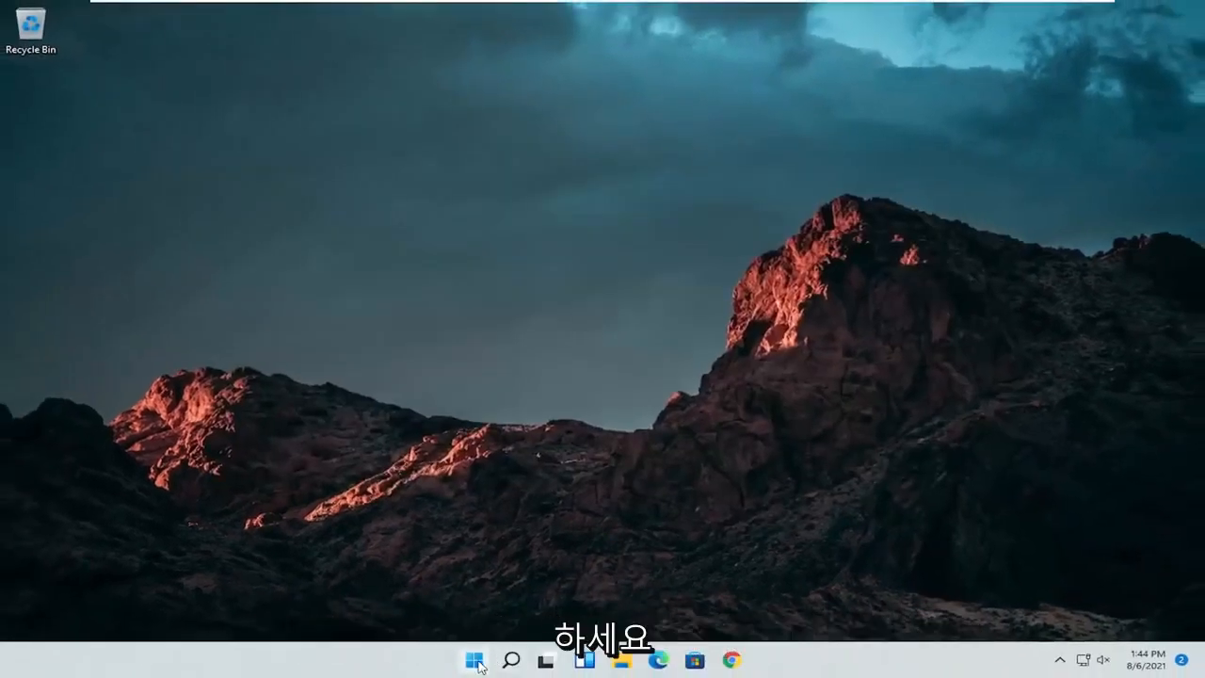